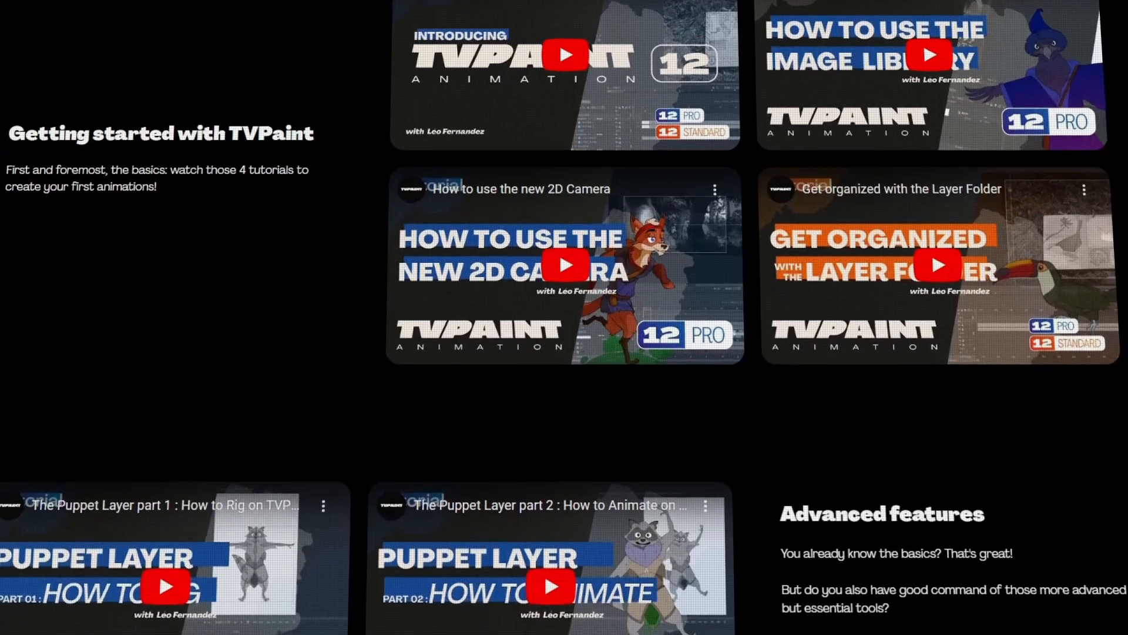
Browse past the Getting started videos, then bring up the Monster.moho rigged character.
scroll(down, 3)
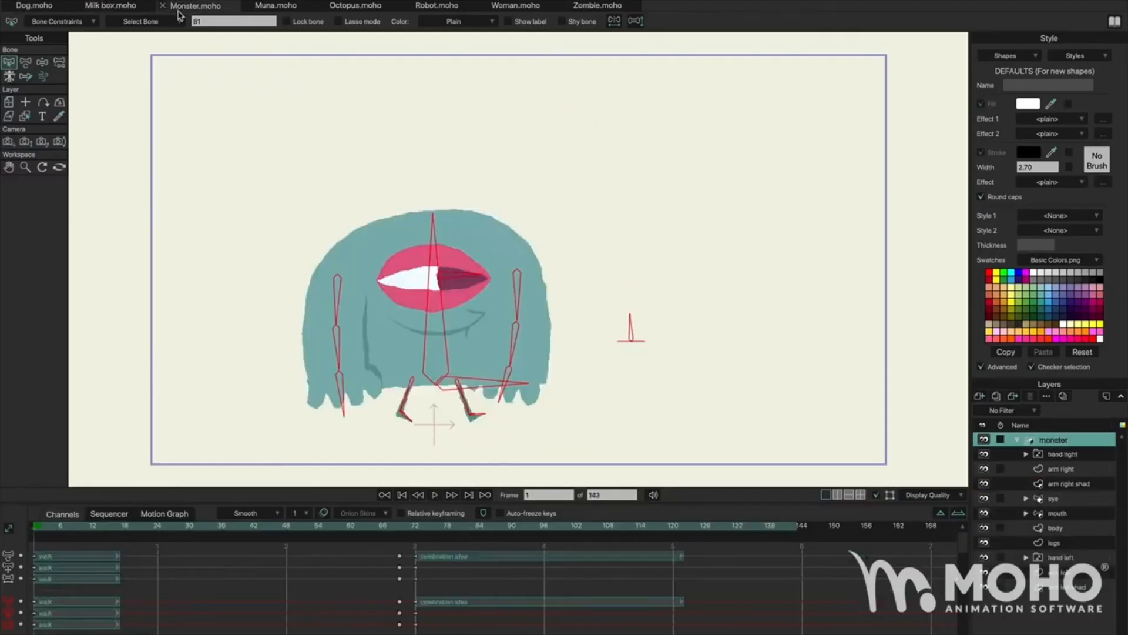
click(274, 5)
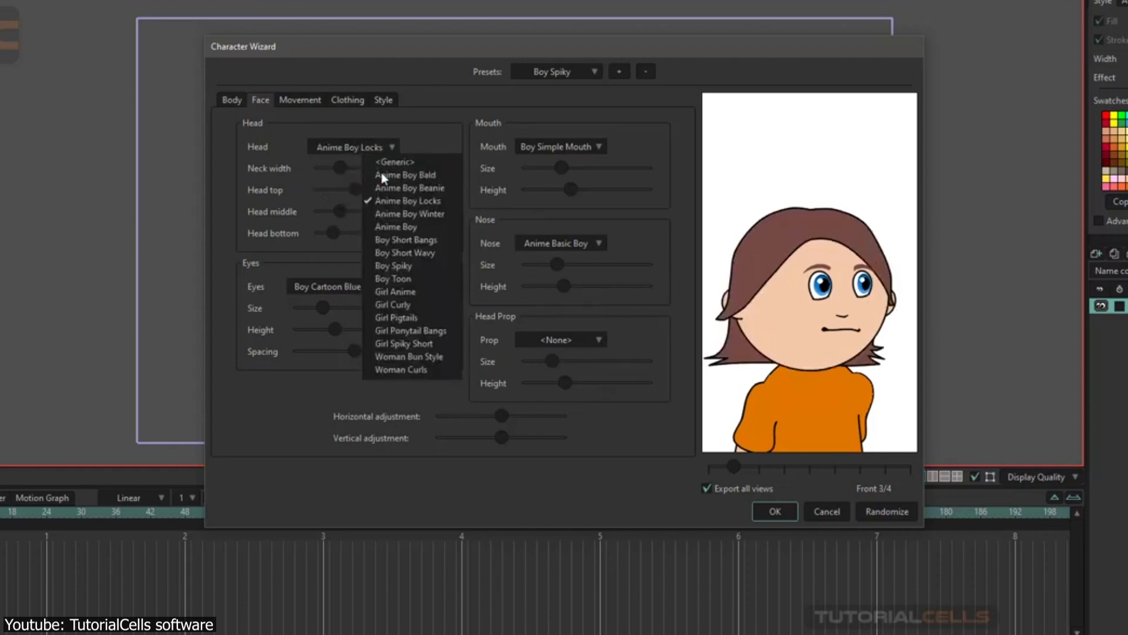
Show the Boy Spiky character's Walk movement settings in the Character Wizard.
click(300, 99)
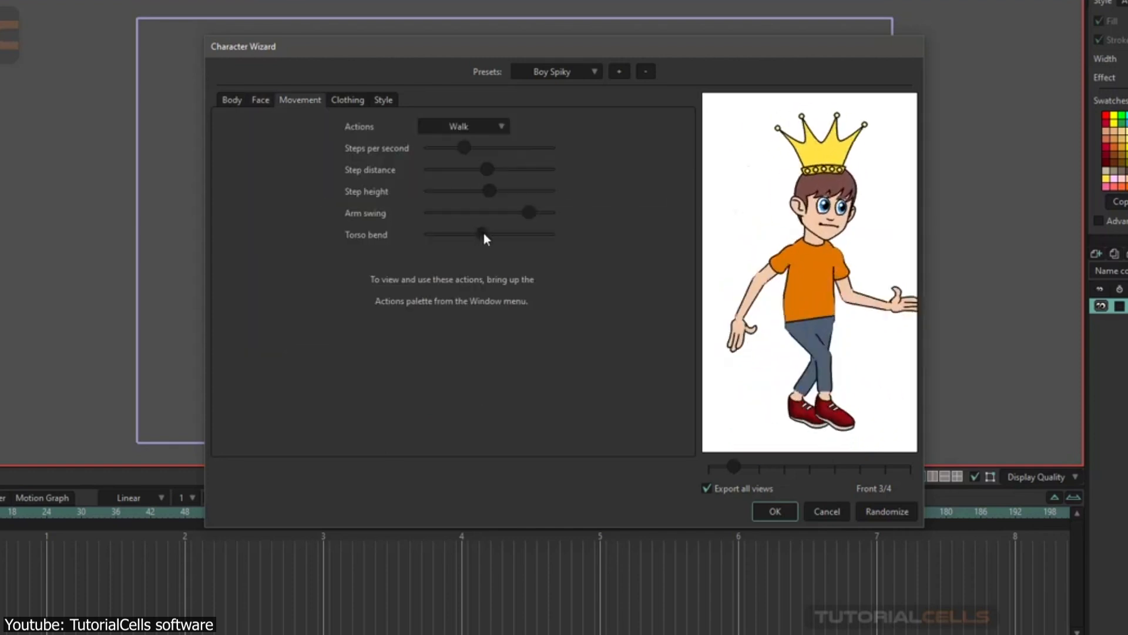